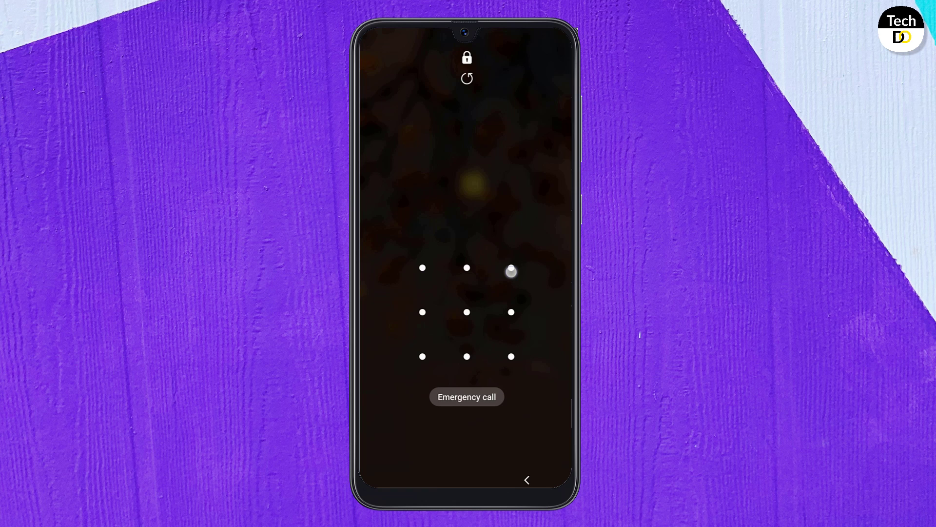
# Review the Android Password Refixer product page's features and requirements, returning to the top.
pyautogui.moveTo(511, 267); pyautogui.dragTo(467, 267)
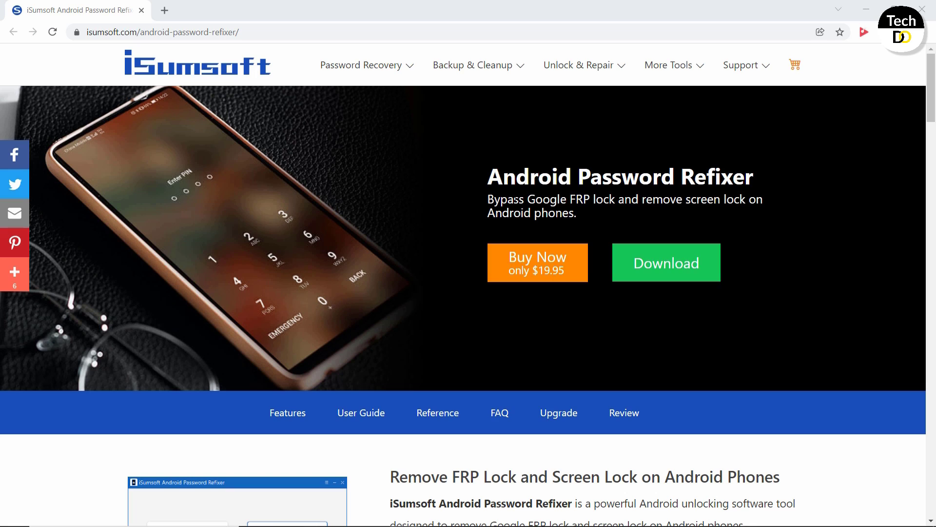
pyautogui.moveTo(573, 224)
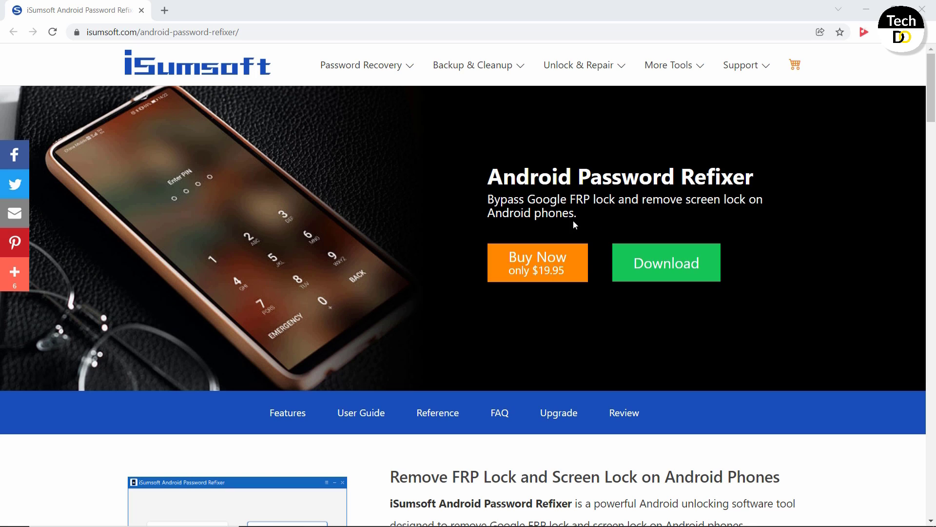
pyautogui.moveTo(586, 234)
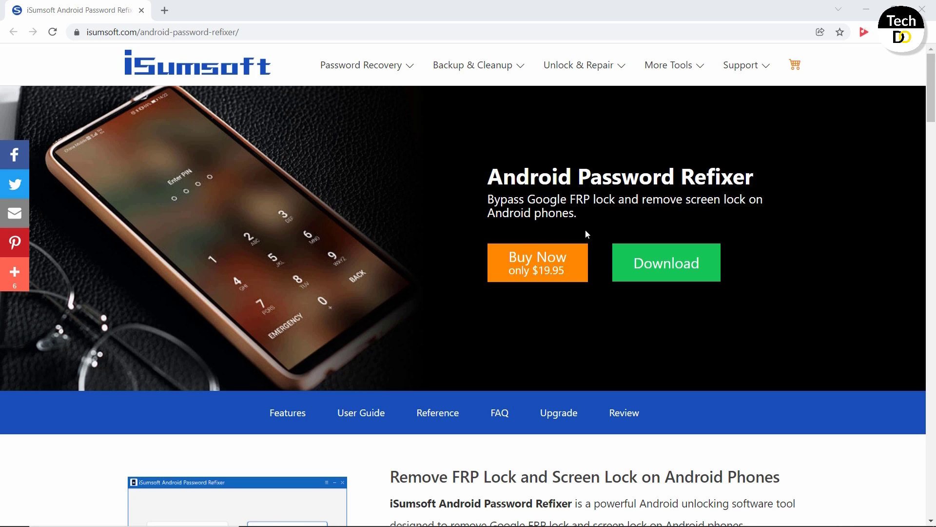
pyautogui.scroll(-3)
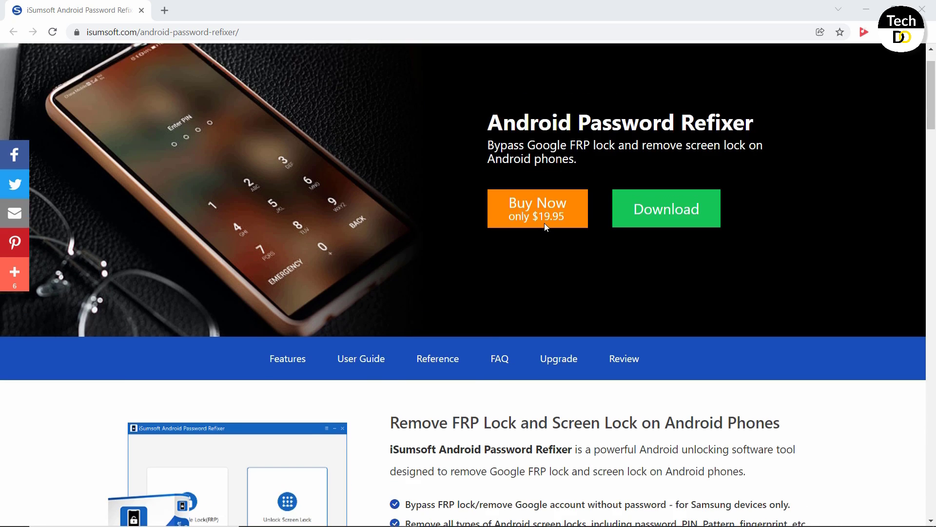
pyautogui.scroll(-3)
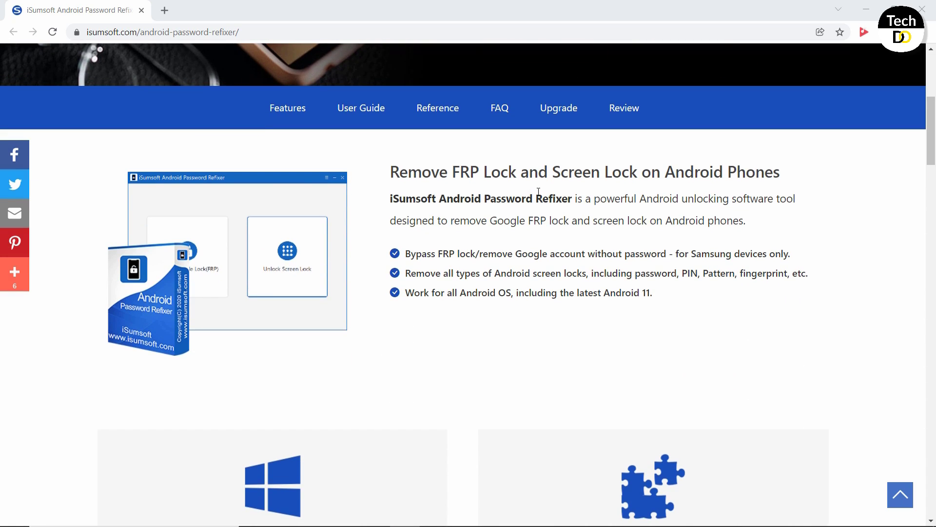
pyautogui.scroll(-3)
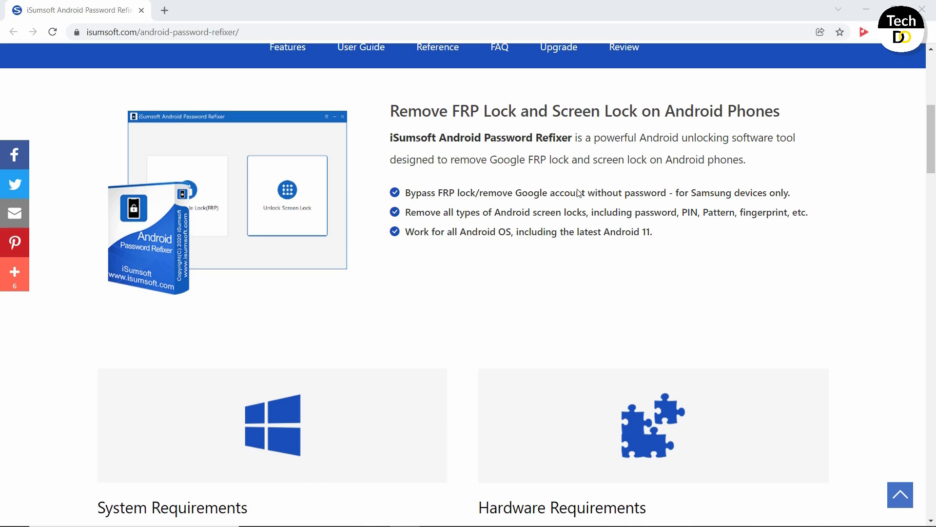
pyautogui.scroll(-3)
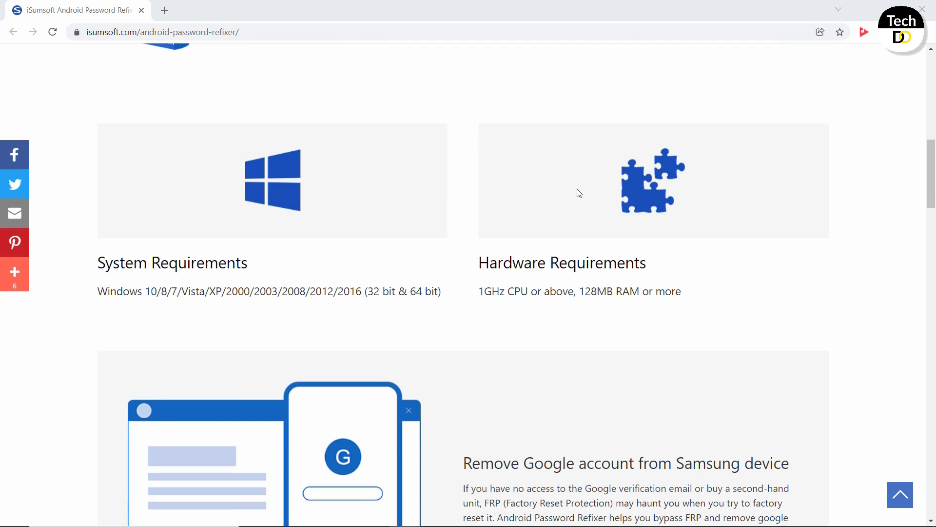
pyautogui.scroll(-3)
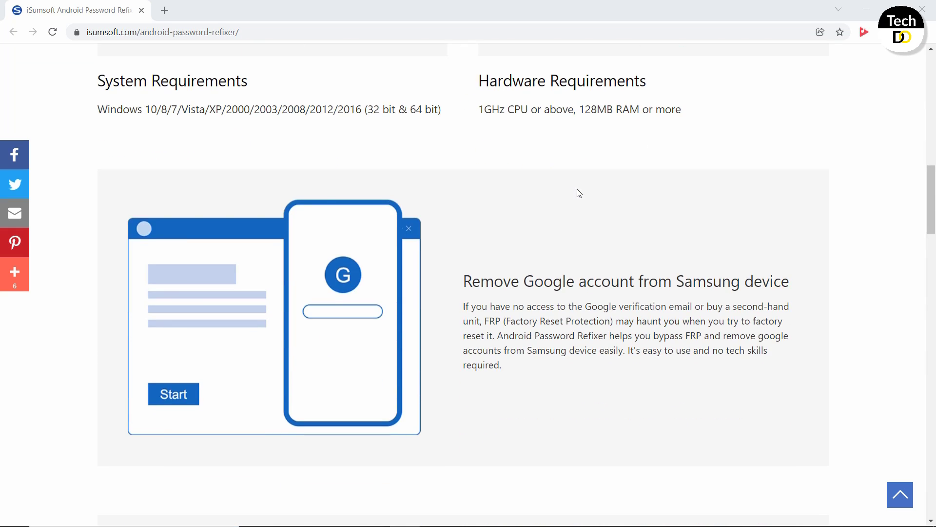
pyautogui.scroll(-3)
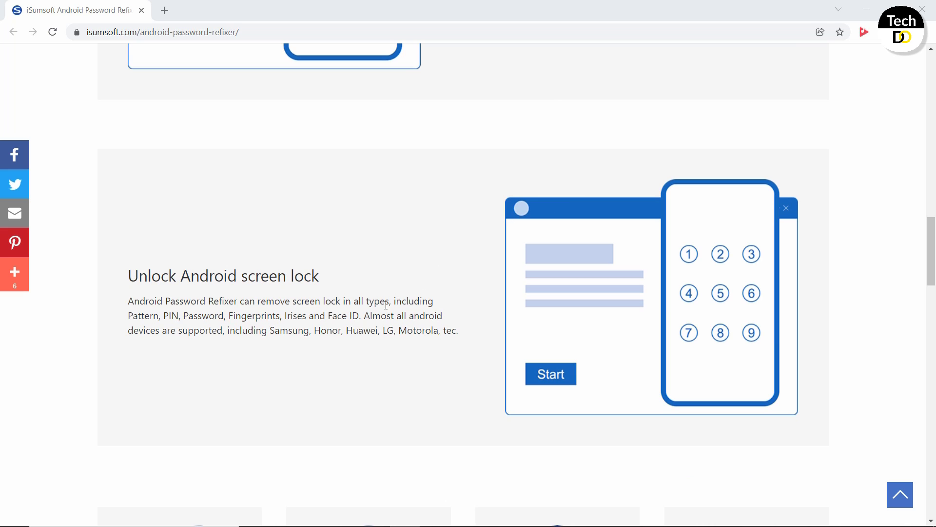
pyautogui.scroll(-3)
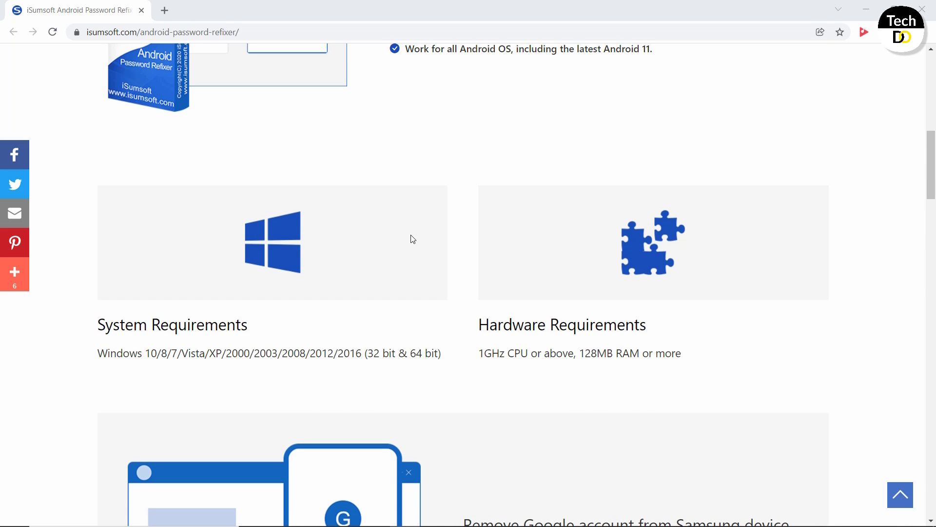
pyautogui.scroll(3)
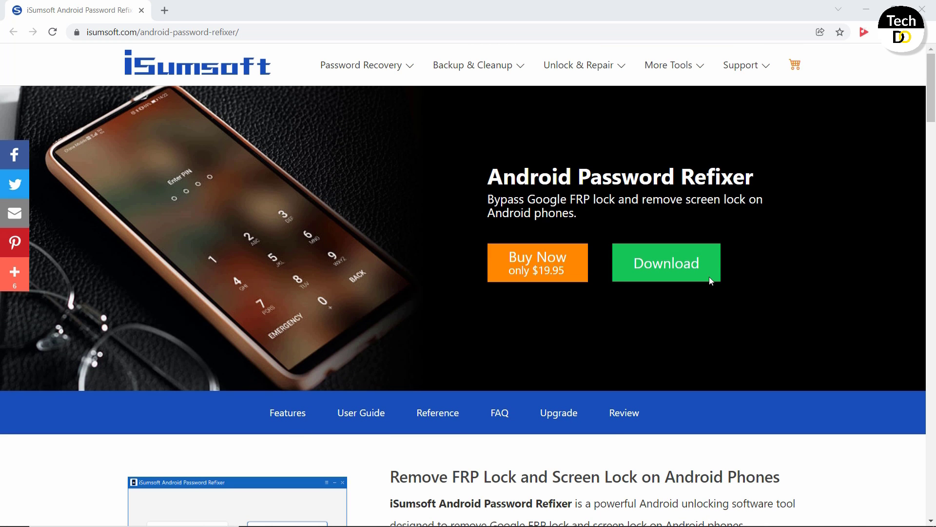
# Download Android Password Refixer via the green Download button on isumsoft.com.
pyautogui.click(673, 277)
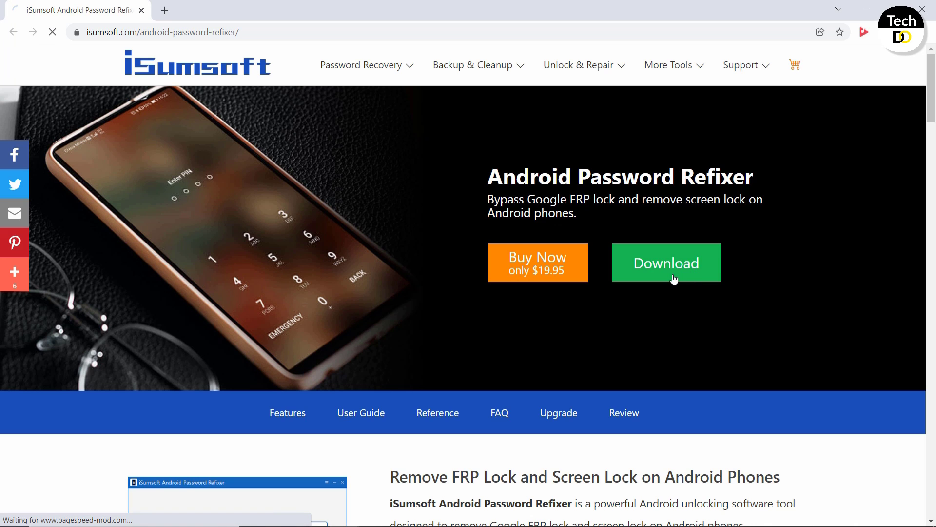
pyautogui.click(666, 263)
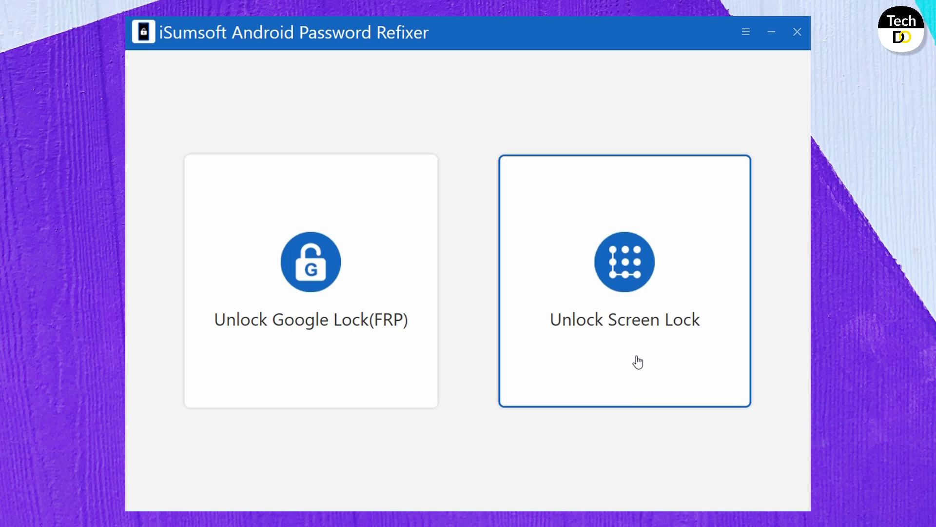
# Choose Unlock Screen Lock and start the removal past the data-erase warning.
pyautogui.click(625, 281)
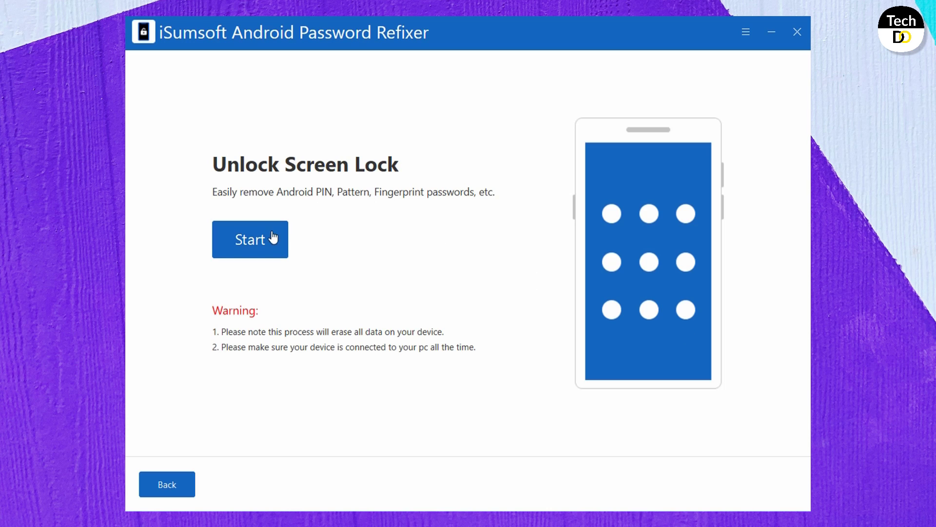
pyautogui.click(249, 239)
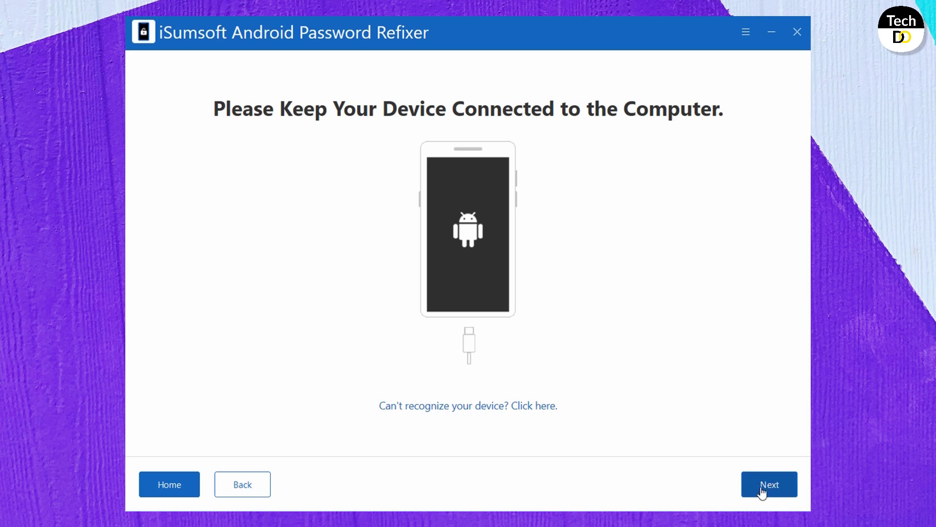
# Continue past the keep-device-connected notice to Confirm Device Information.
pyautogui.click(770, 484)
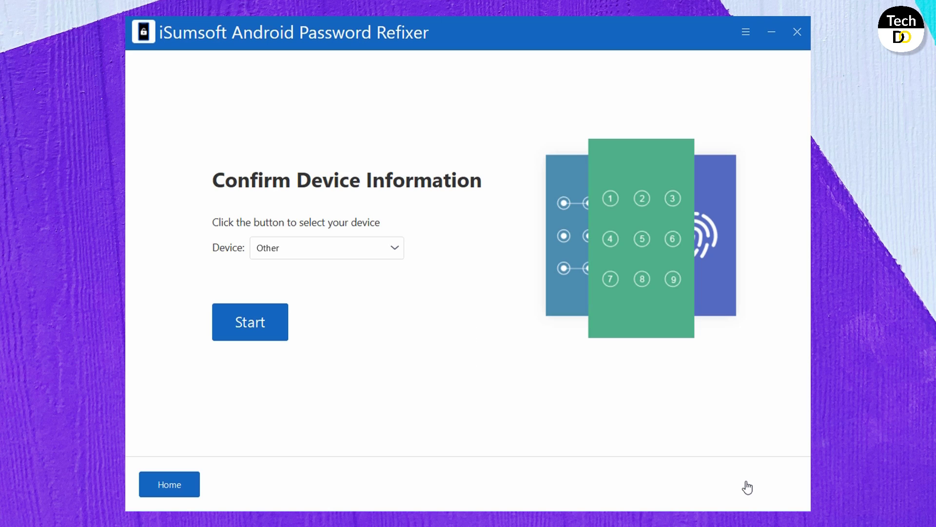
pyautogui.moveTo(285, 234)
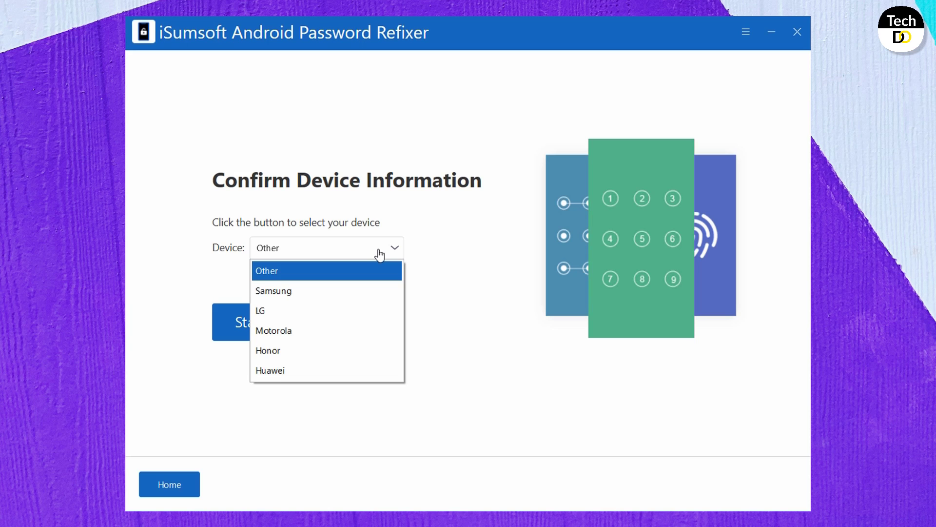
pyautogui.moveTo(379, 283)
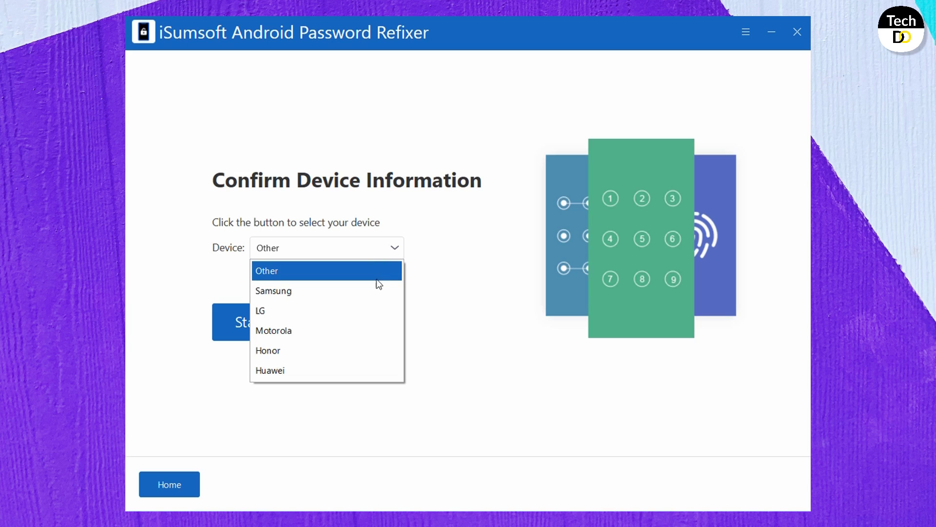
pyautogui.moveTo(373, 298)
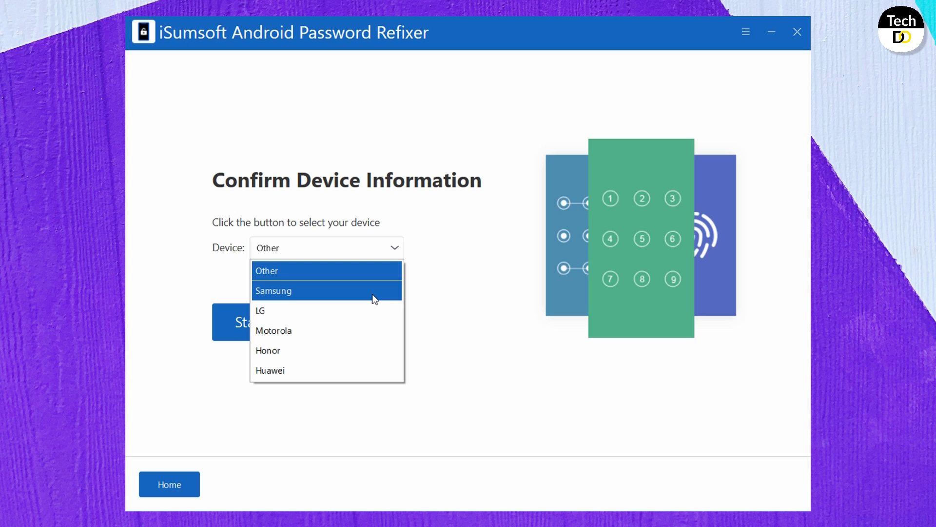
# Set the device to Samsung and start, reaching the recovery-mode boot instructions.
pyautogui.click(273, 291)
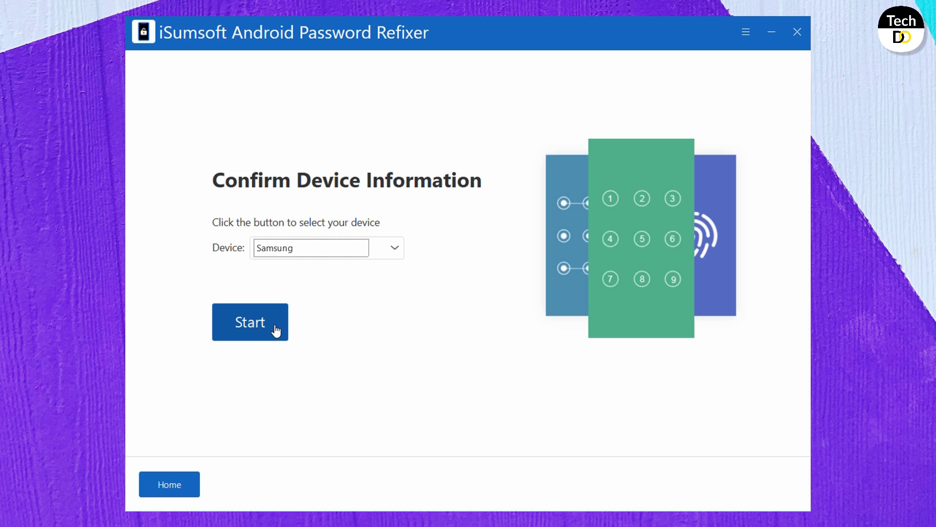
pyautogui.click(250, 322)
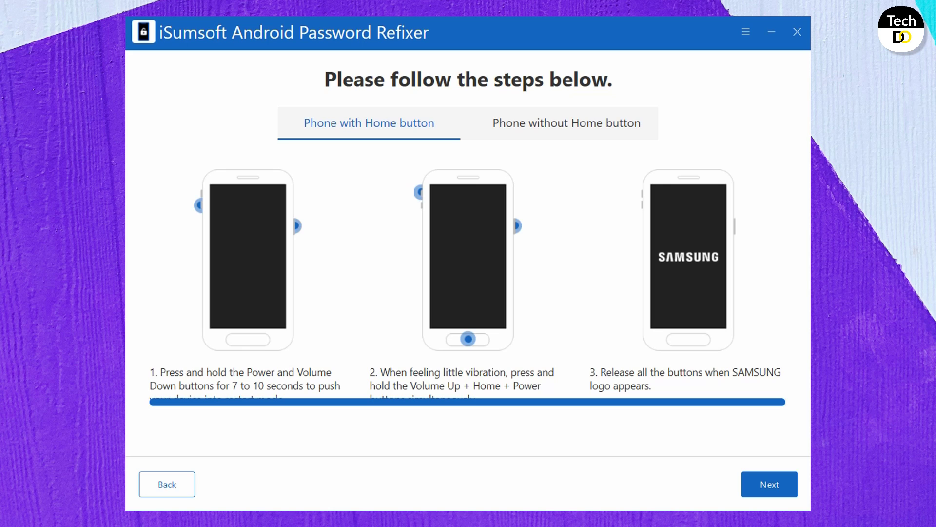
pyautogui.moveTo(380, 164)
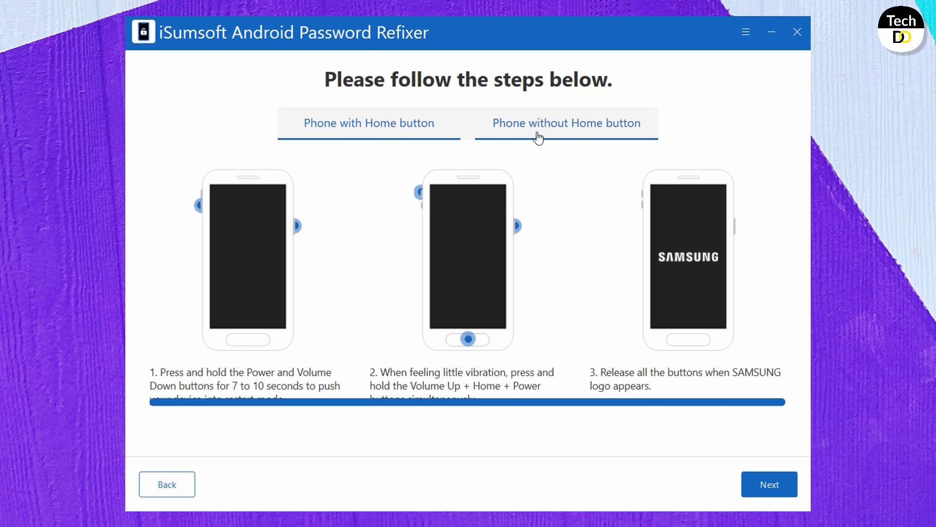
# View the boot steps for a phone without a Home button, then proceed to the recovery-menu steps.
pyautogui.click(566, 122)
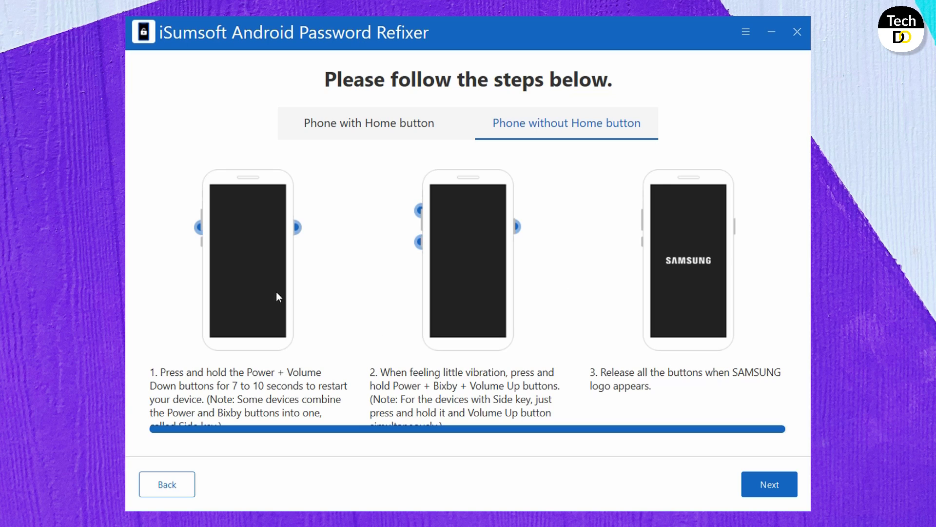
pyautogui.moveTo(233, 271)
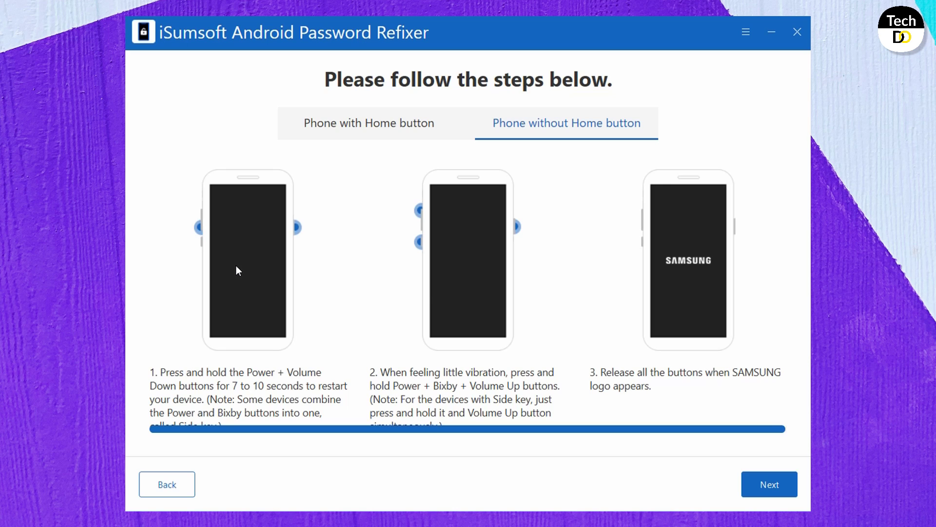
pyautogui.moveTo(461, 275)
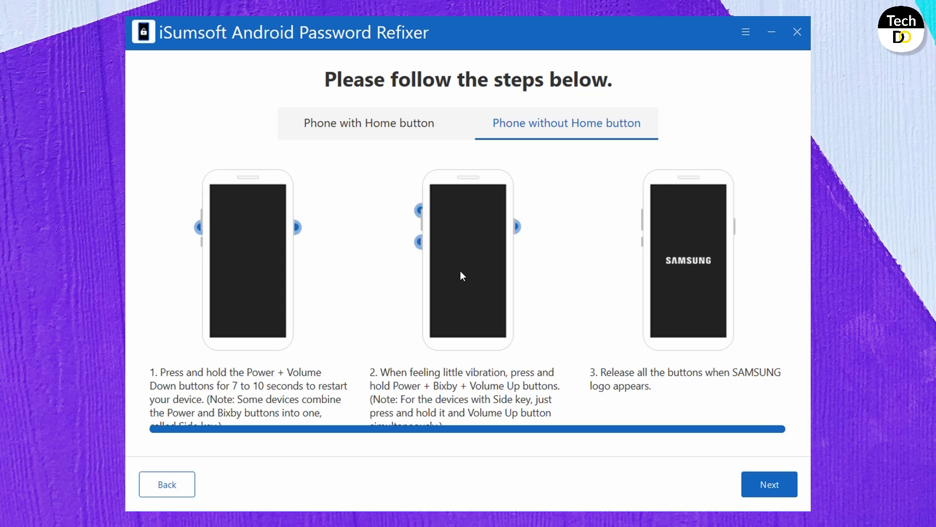
pyautogui.moveTo(599, 301)
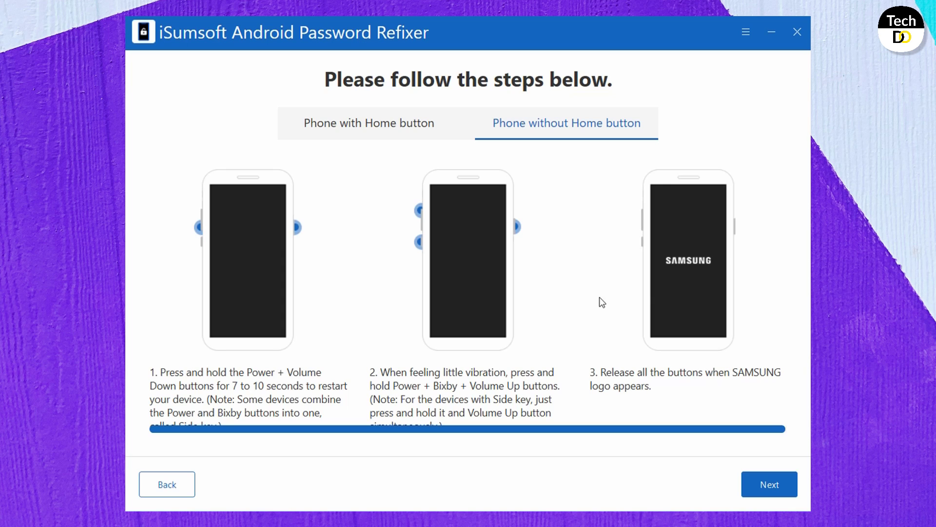
pyautogui.moveTo(697, 291)
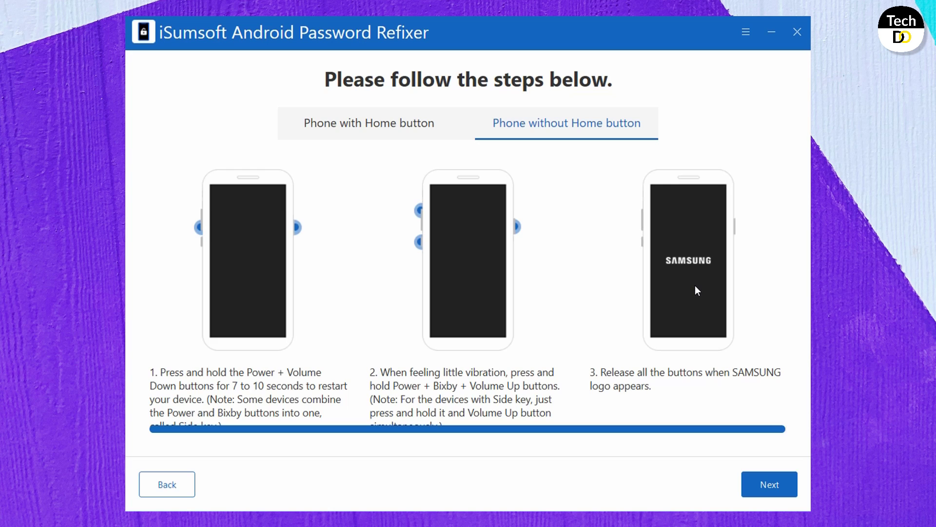
pyautogui.moveTo(702, 295)
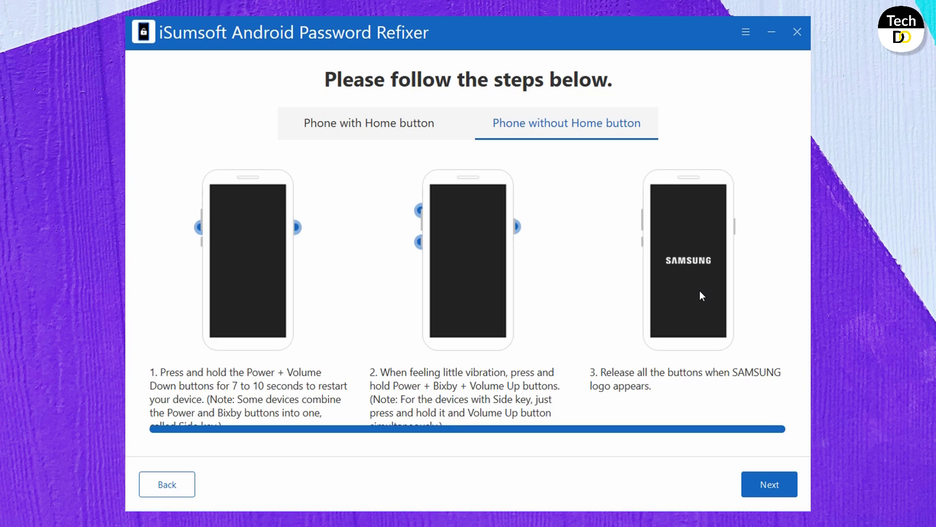
pyautogui.click(768, 484)
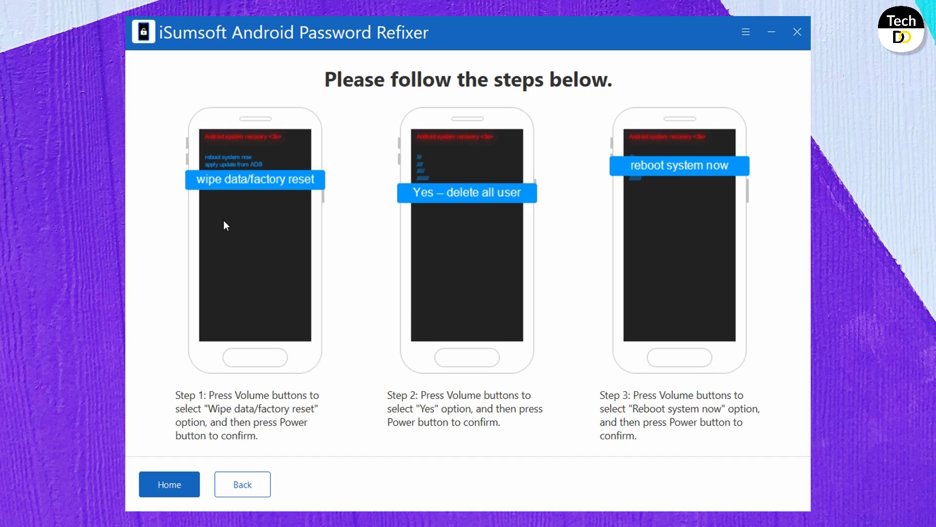
pyautogui.moveTo(474, 222)
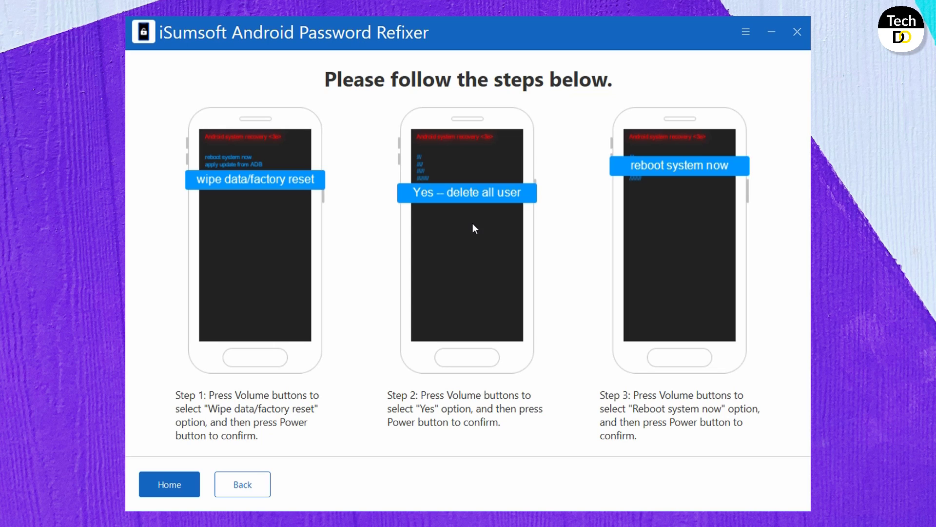
pyautogui.moveTo(473, 233)
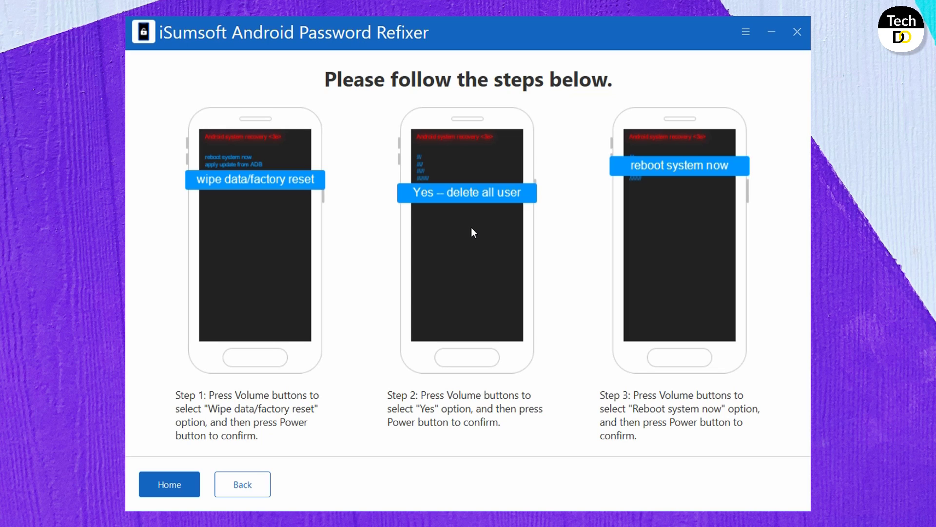
pyautogui.moveTo(587, 238)
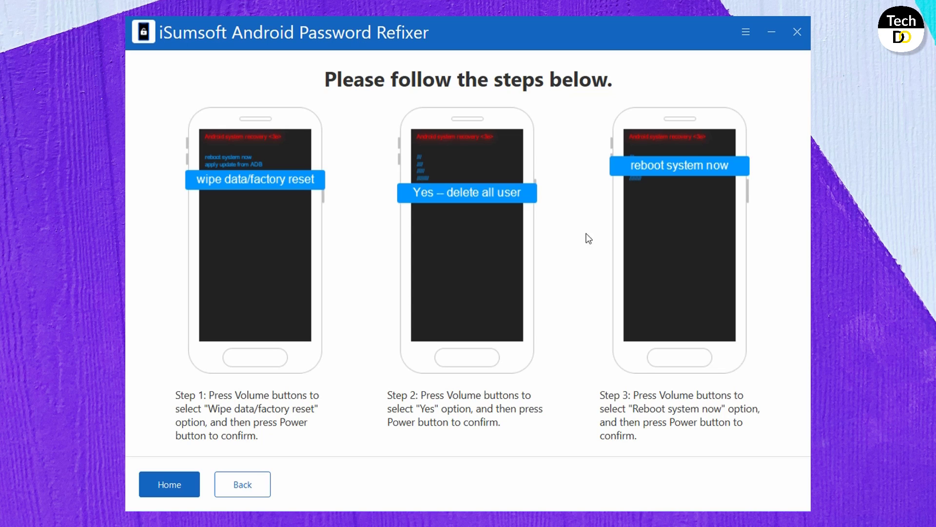
pyautogui.moveTo(689, 229)
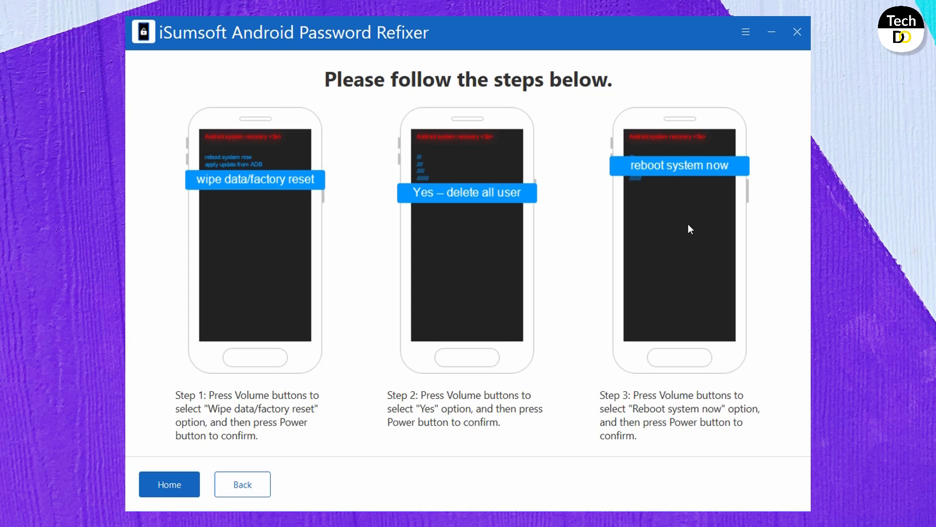
pyautogui.moveTo(680, 234)
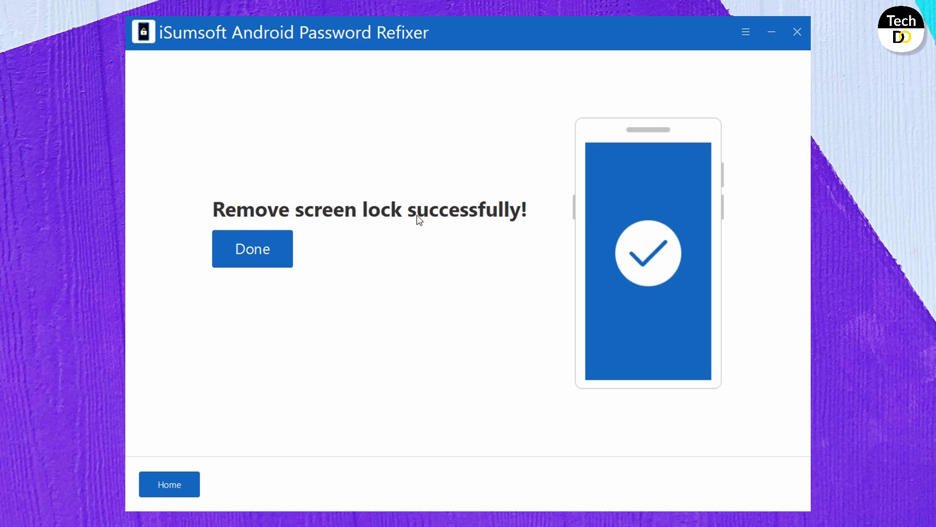
pyautogui.moveTo(488, 230)
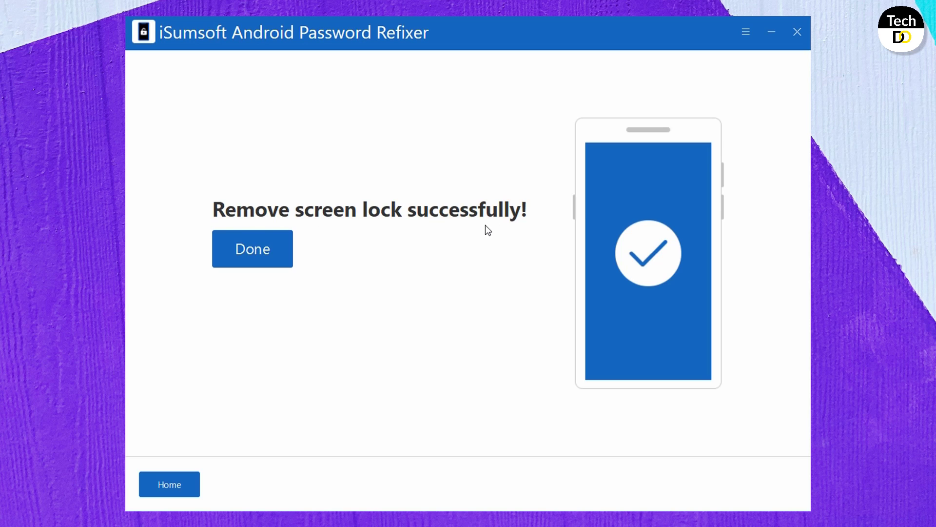
pyautogui.moveTo(501, 227)
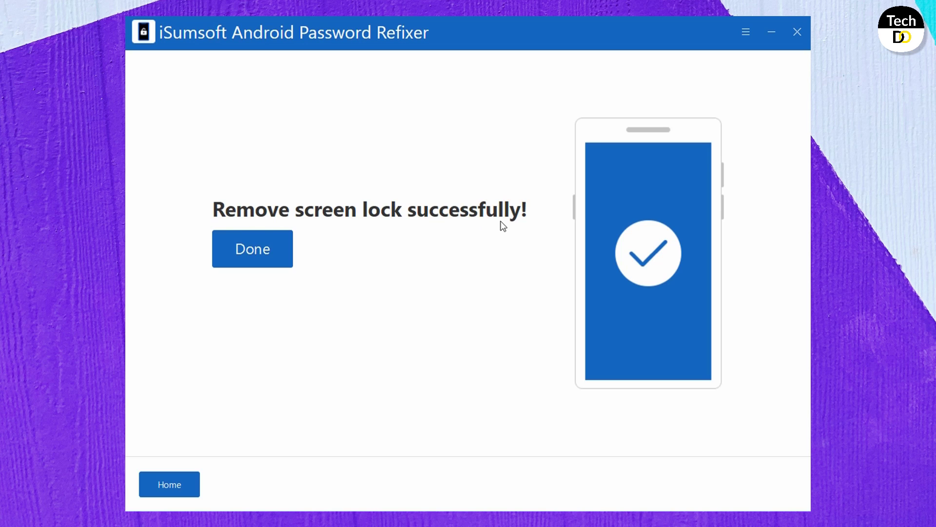